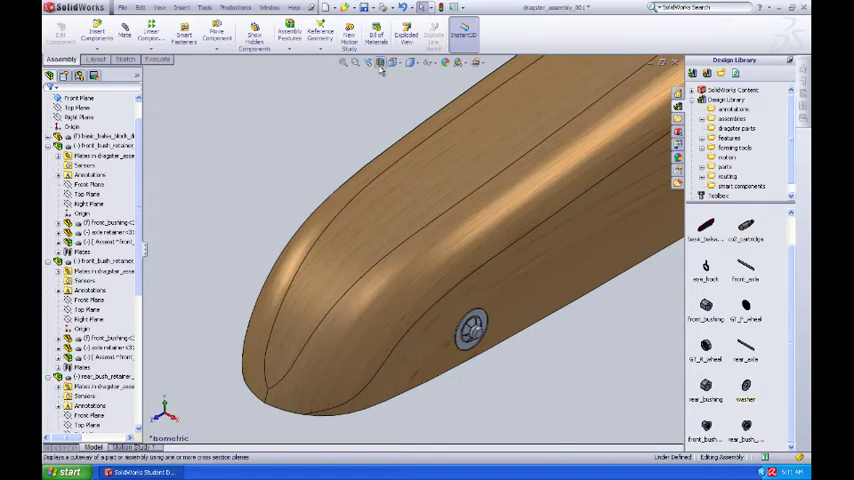
# - Section the car assembly through the axle and show it from the Front with Hidden Lines Removed
pyautogui.click(380, 64)
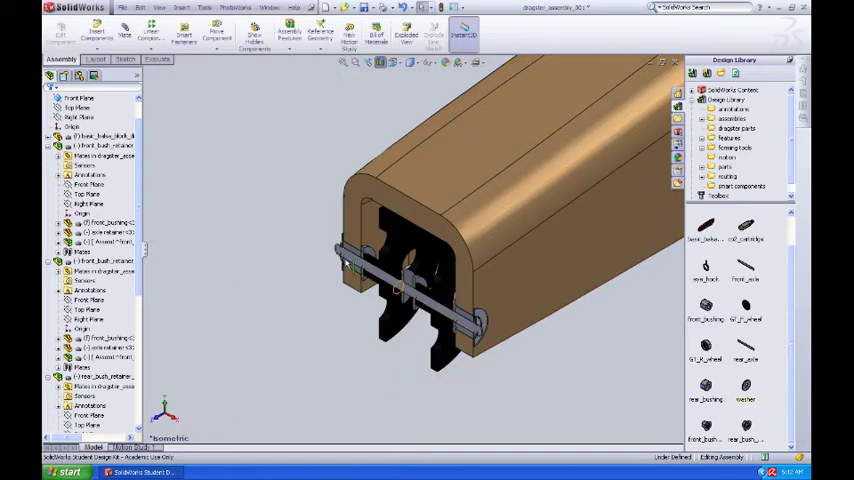
pyautogui.moveTo(308, 206)
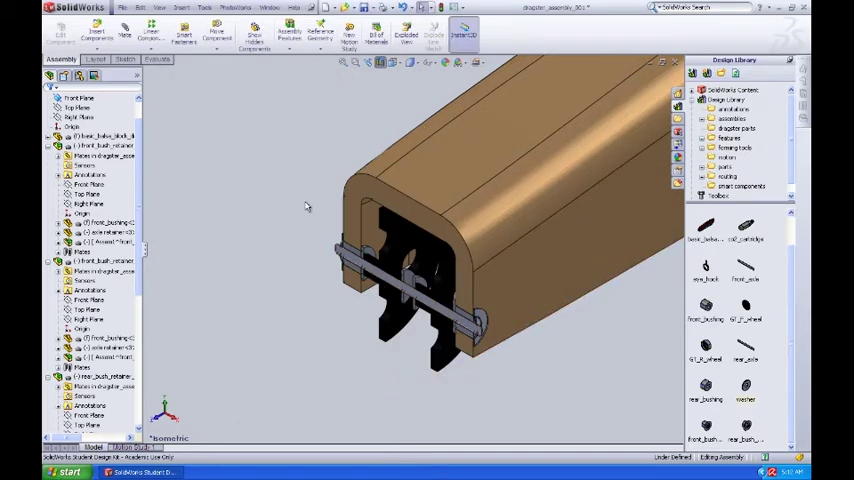
pyautogui.moveTo(420, 290)
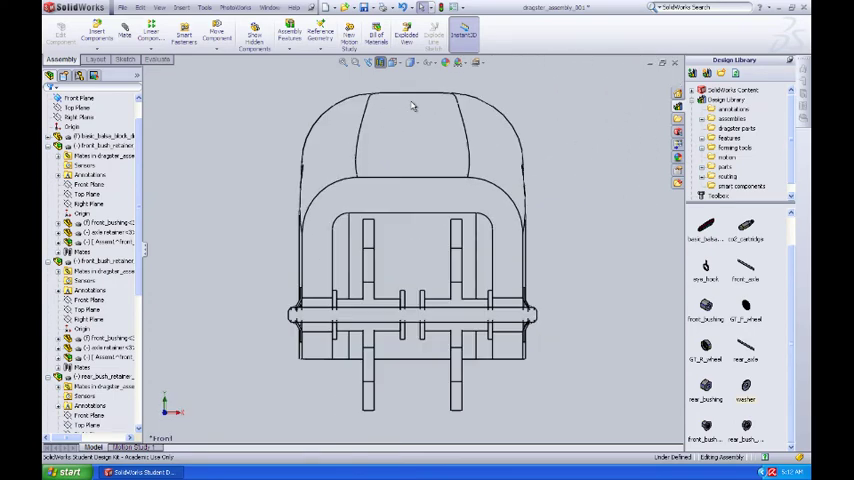
pyautogui.click(444, 228)
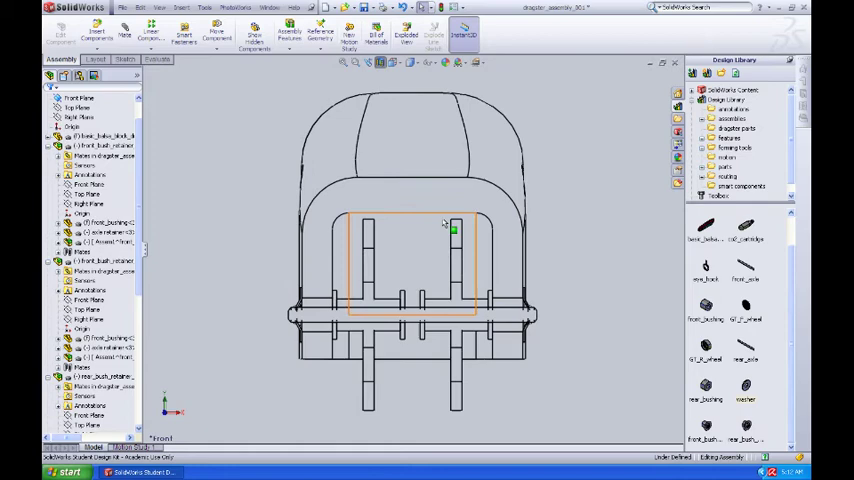